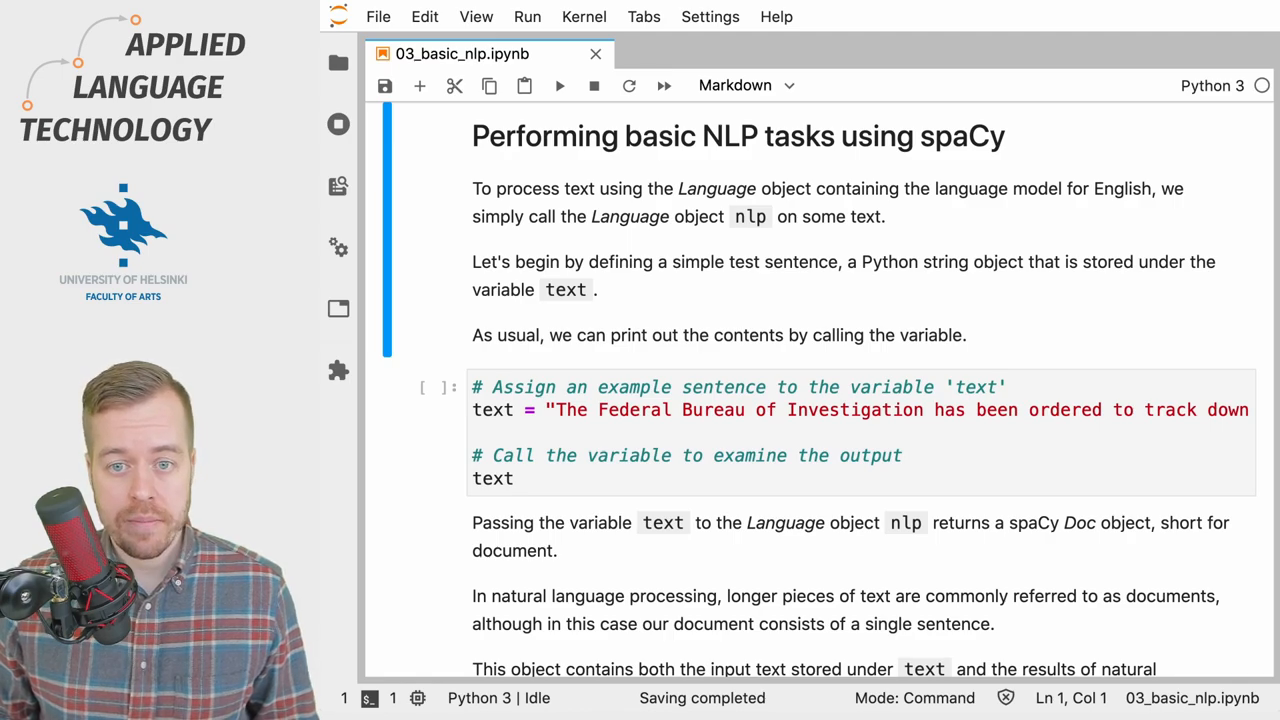
Run the cell assigning the FBI test sentence to text, printing the full sentence beneath it
click(744, 84)
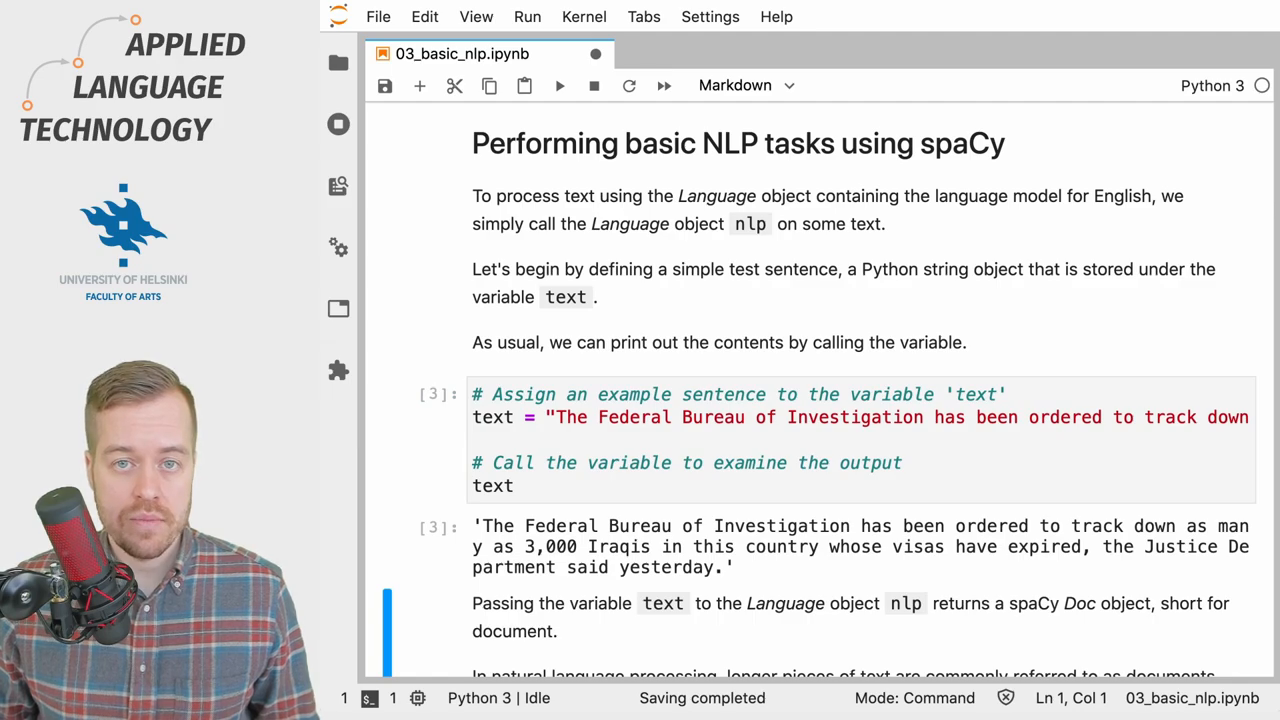
scroll(down, 3)
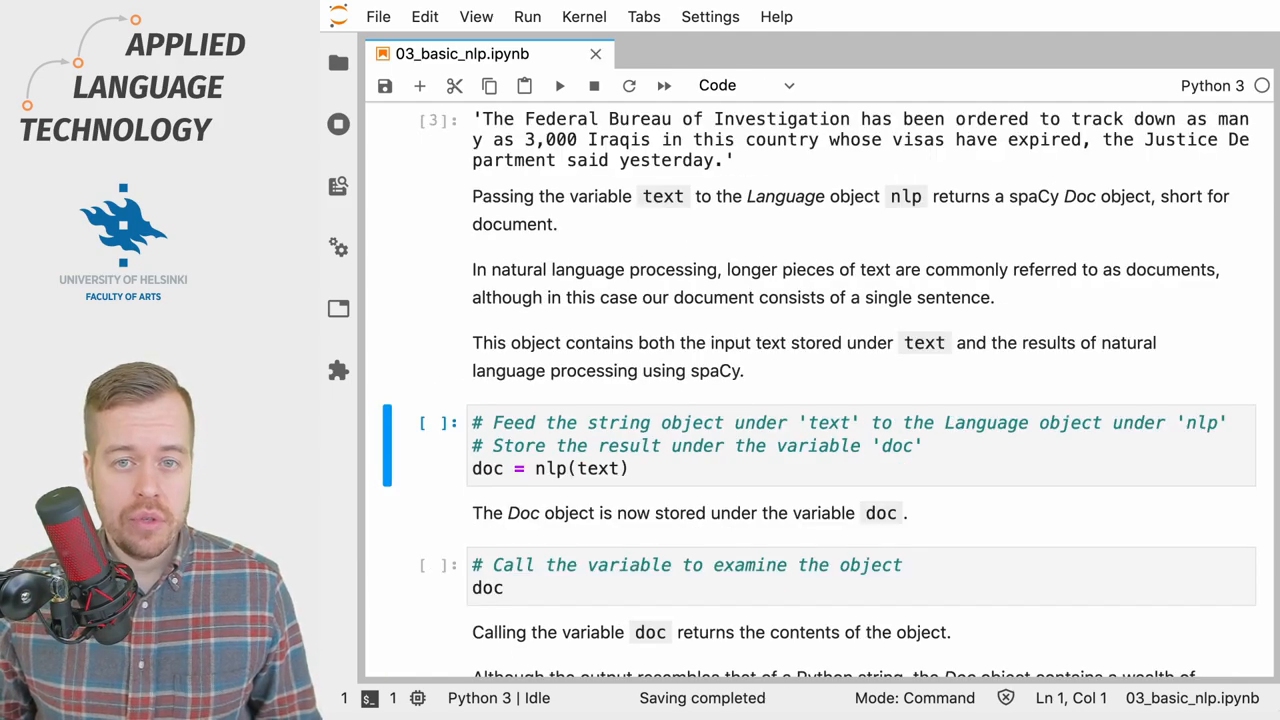